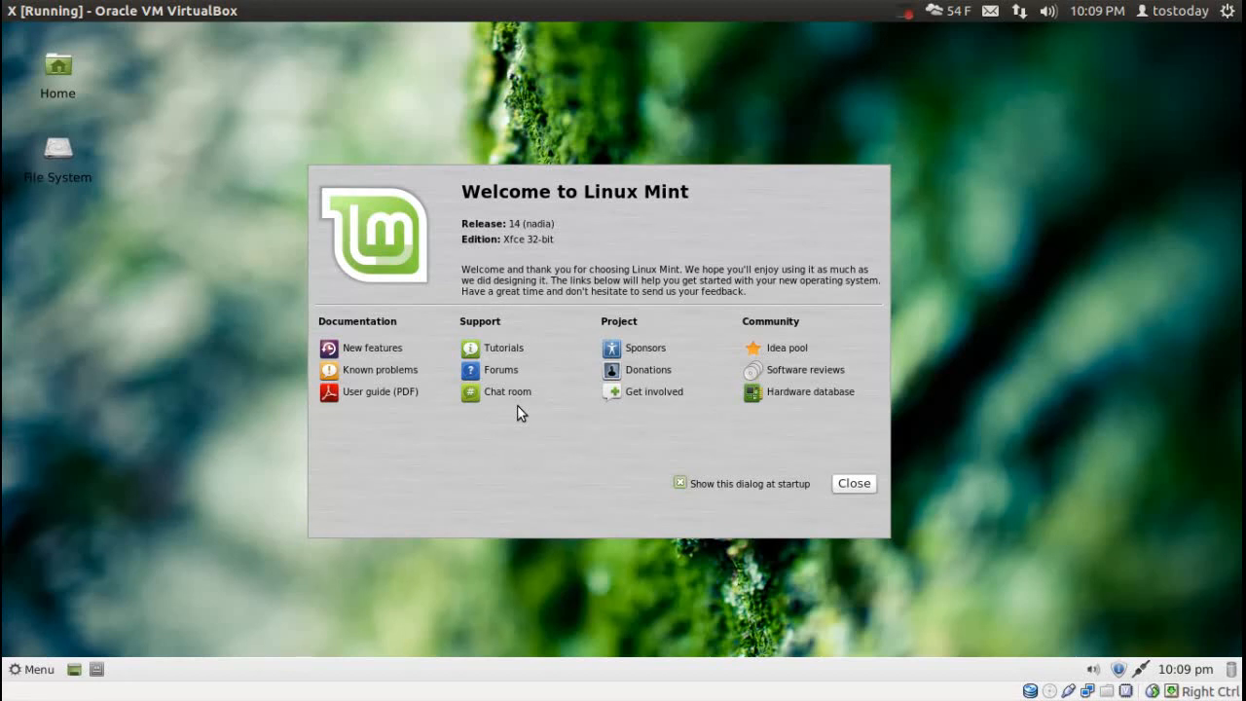
Step: Close the Welcome to Linux Mint dialog to reveal the plain desktop
left_click(853, 482)
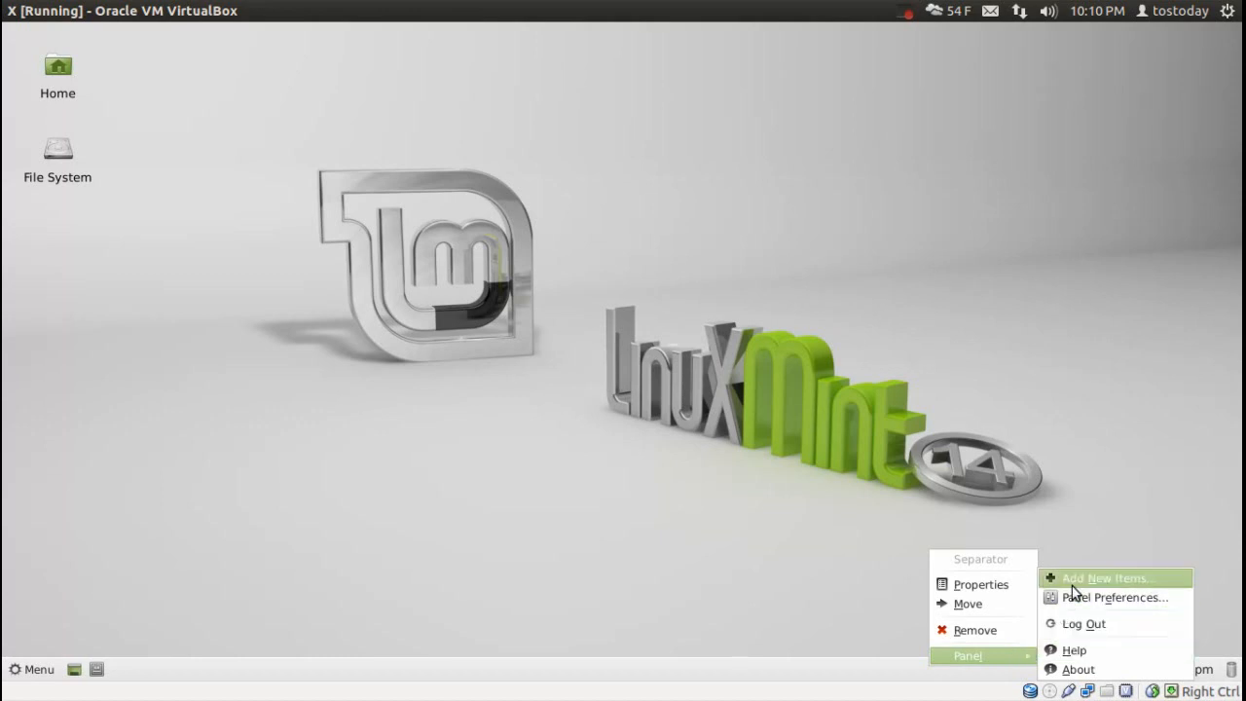
Step: Open the Add New Items window from the bottom panel's context menu
left_click(1104, 577)
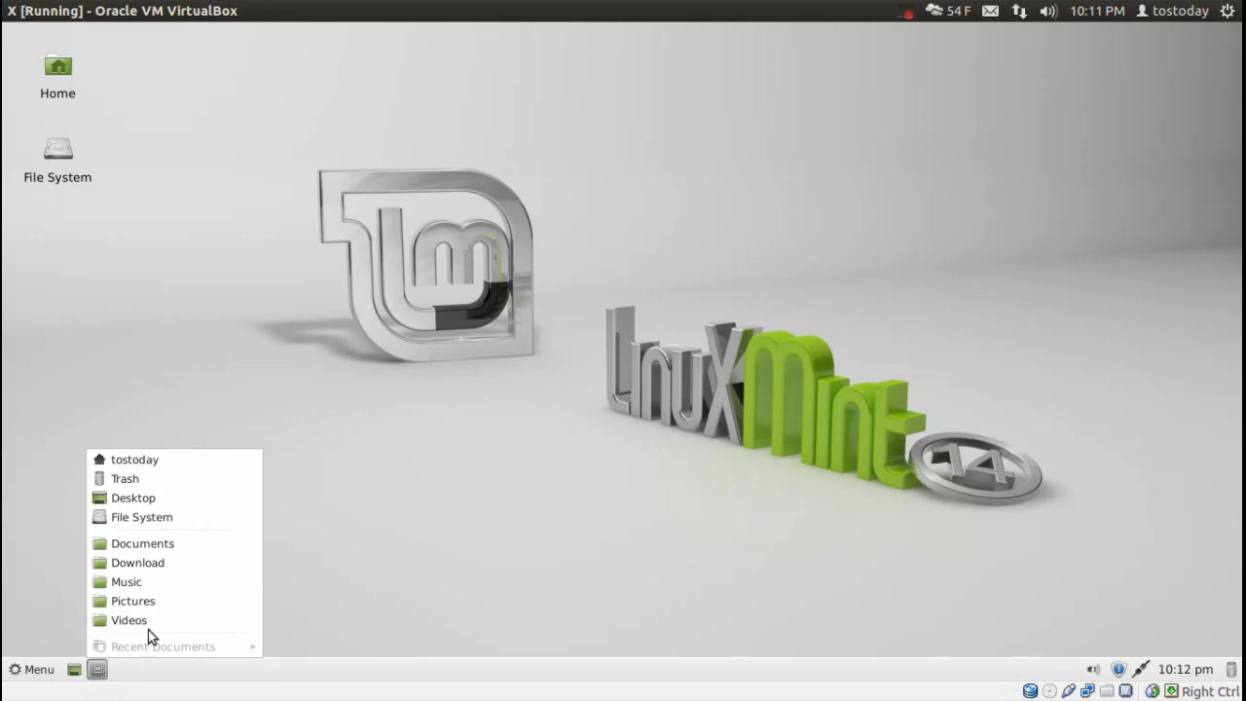
Step: Choose Videos from the panel's places menu to open that home folder
left_click(50, 478)
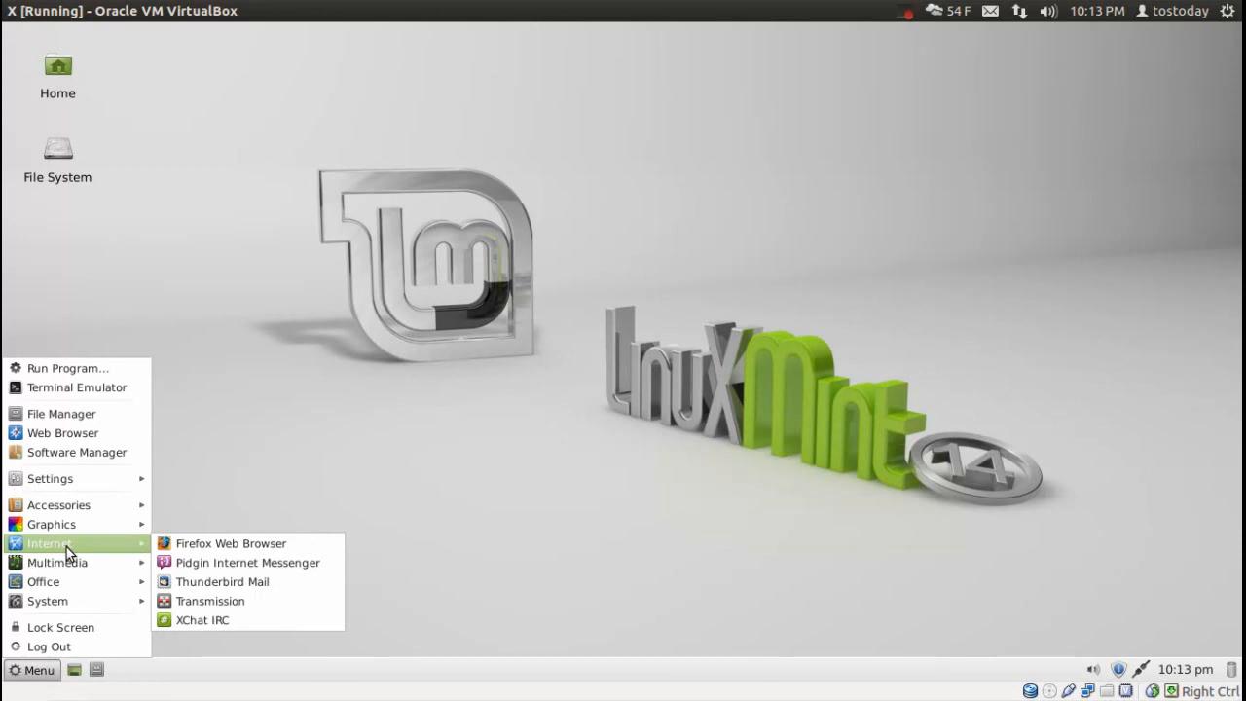
Step: Show the Internet applications in the main menu to launch Firefox
left_click(231, 543)
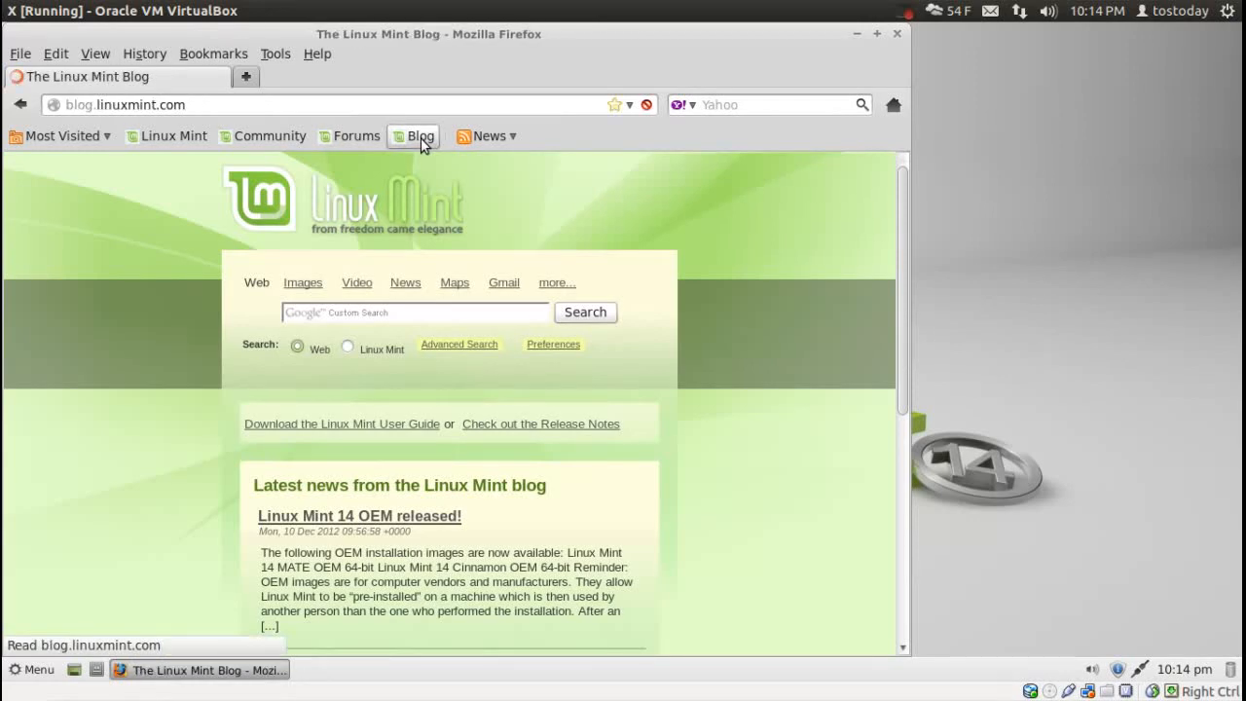
Step: Bring up the options menu for the Blog bookmark in Firefox
right_click(570, 194)
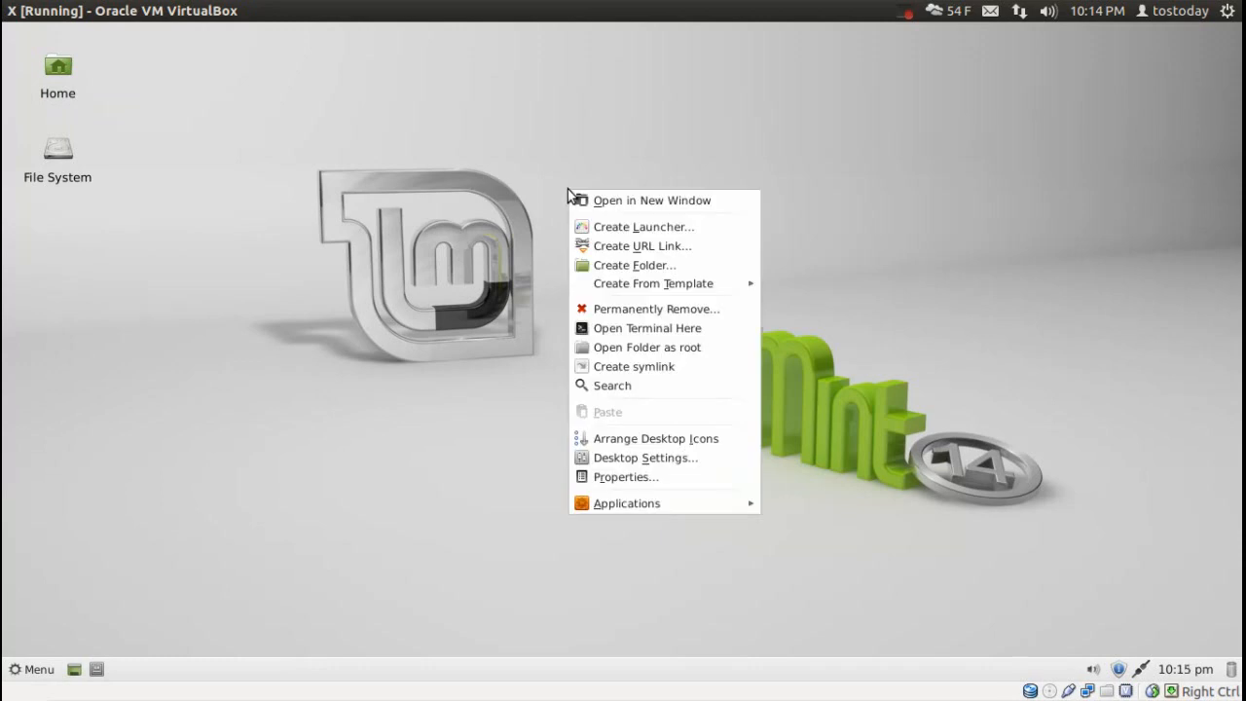
left_click(552, 394)
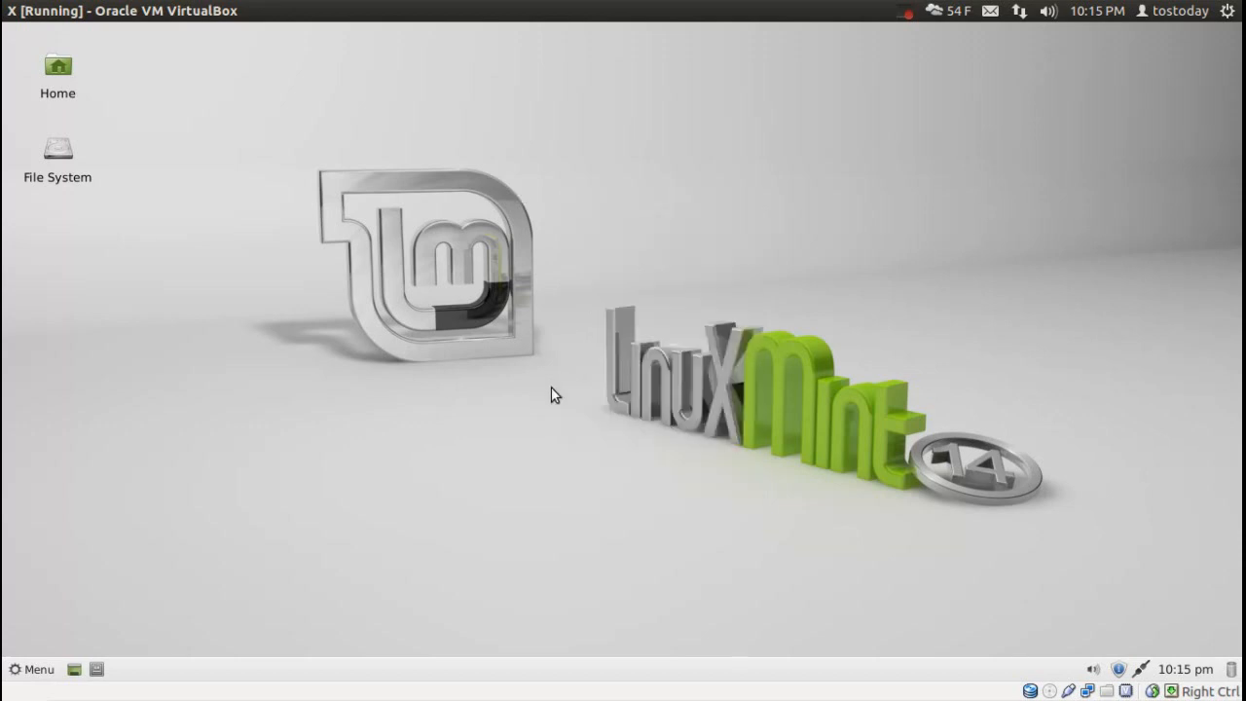